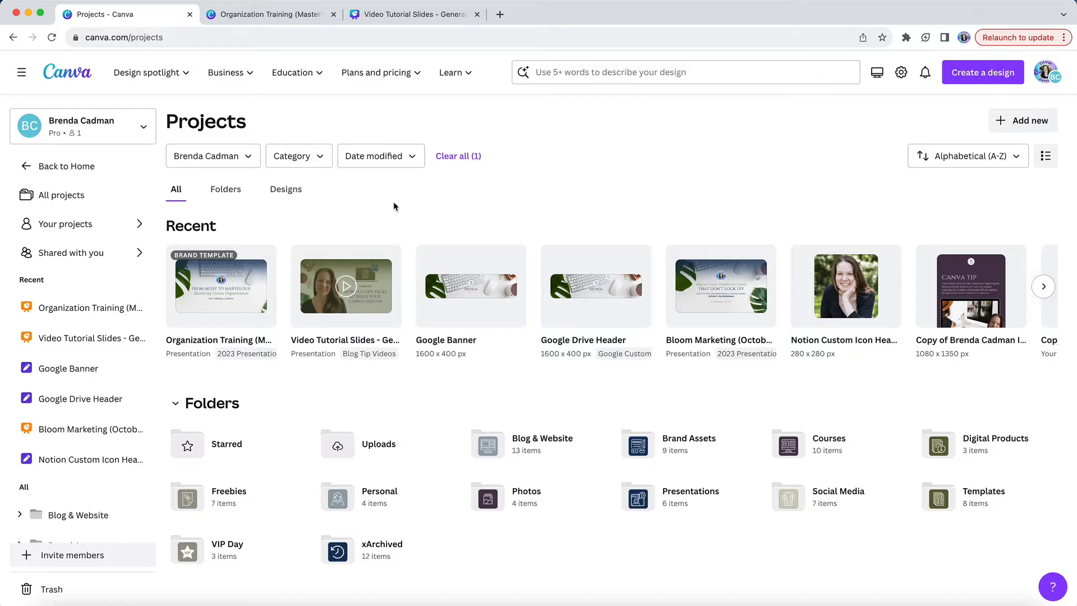
mouse_move(379, 444)
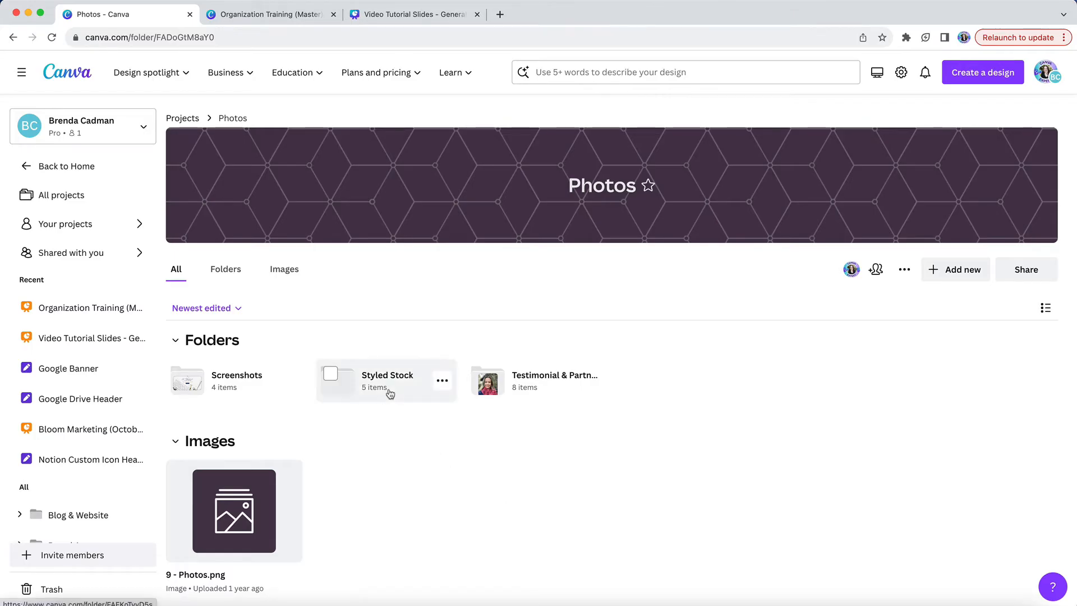
Open the Styled Stock folder in Projects
double_click(386, 381)
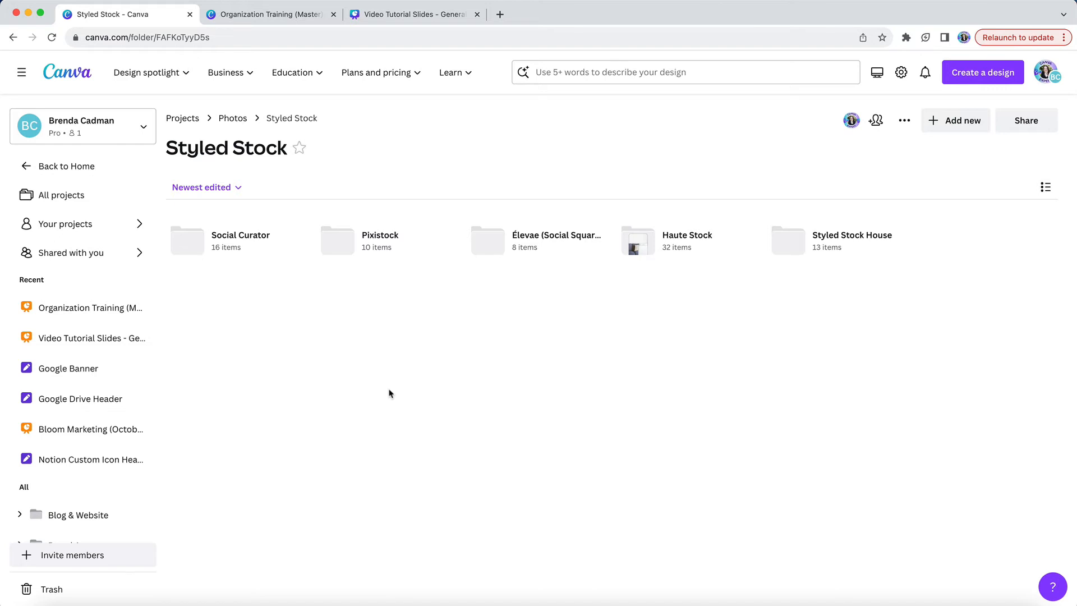
mouse_move(434, 373)
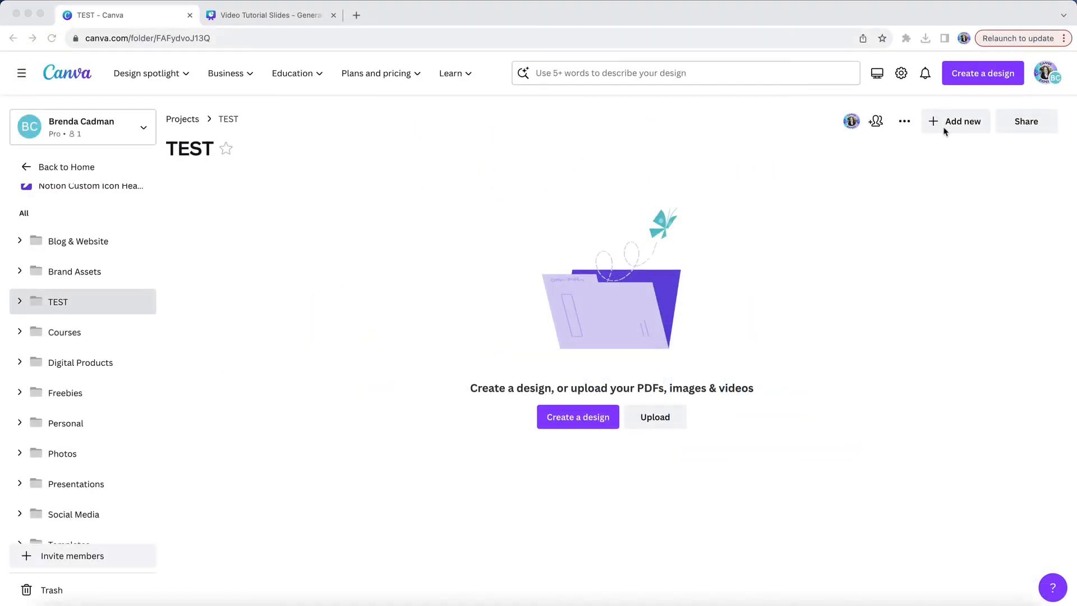
Upload the KATEMAXSTOCK photo from Downloads into the TEST folder via Add new > Upload
click(962, 122)
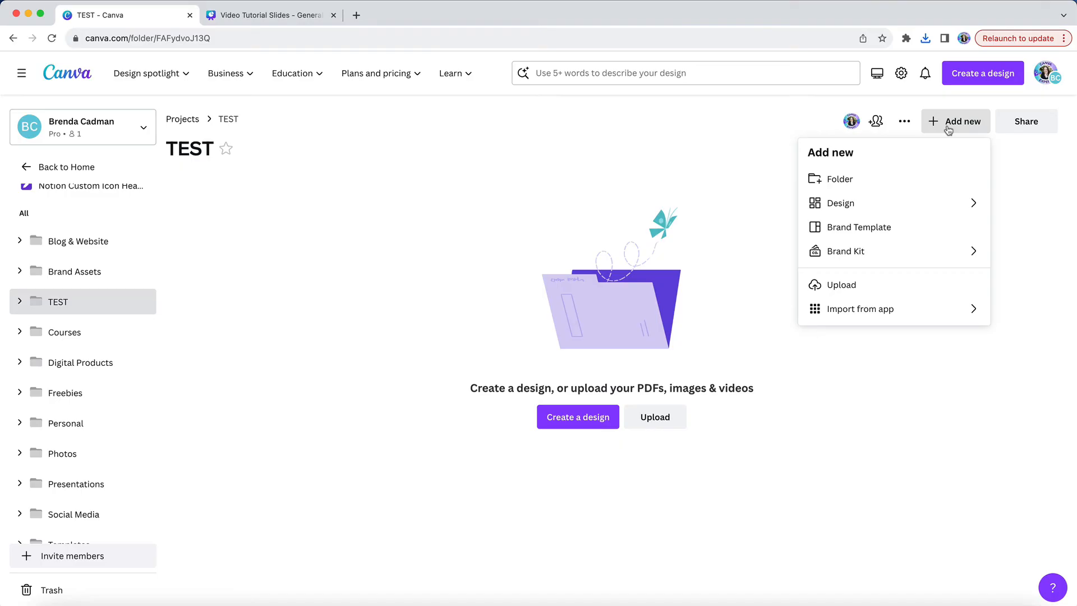
mouse_move(841, 284)
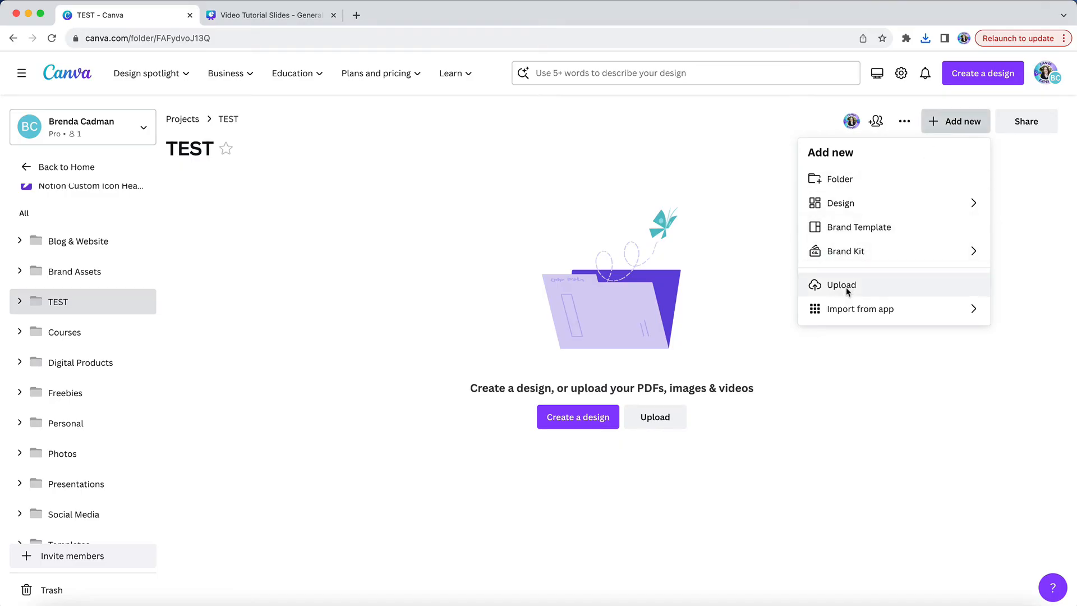
click(841, 284)
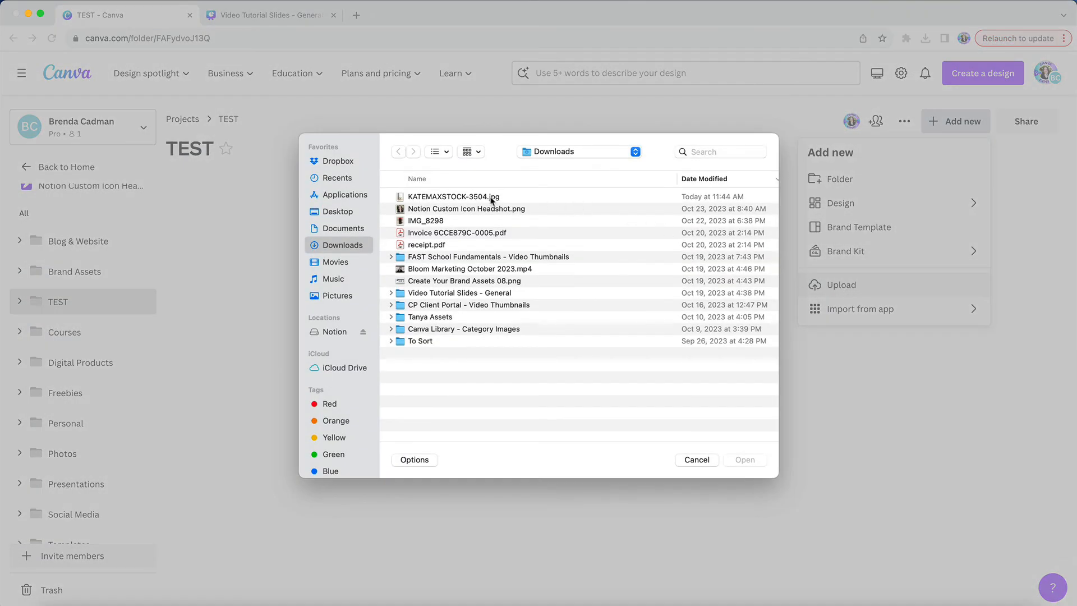
click(695, 459)
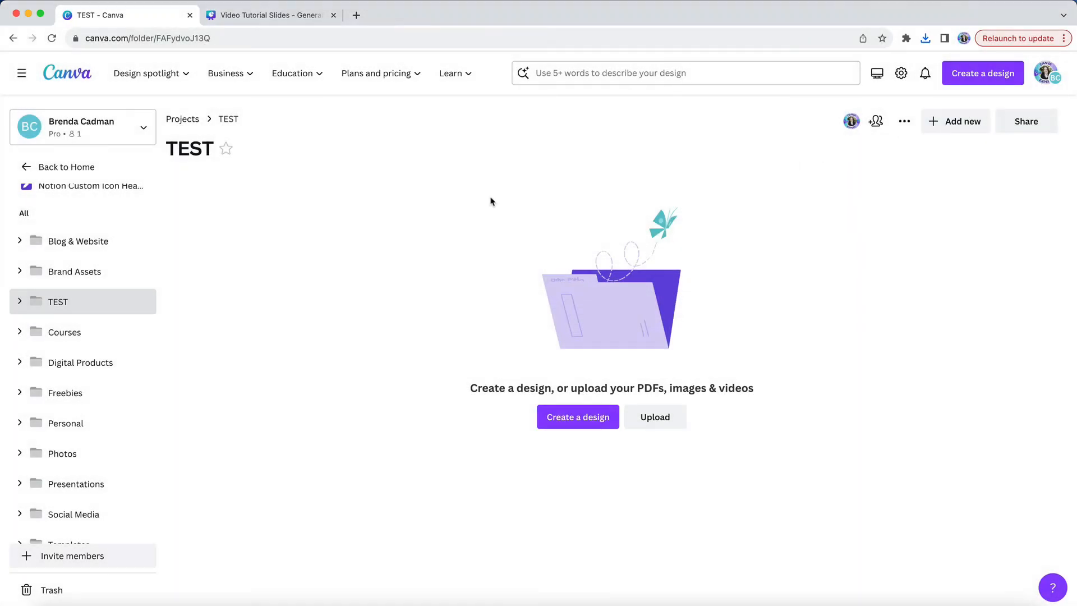
click(655, 416)
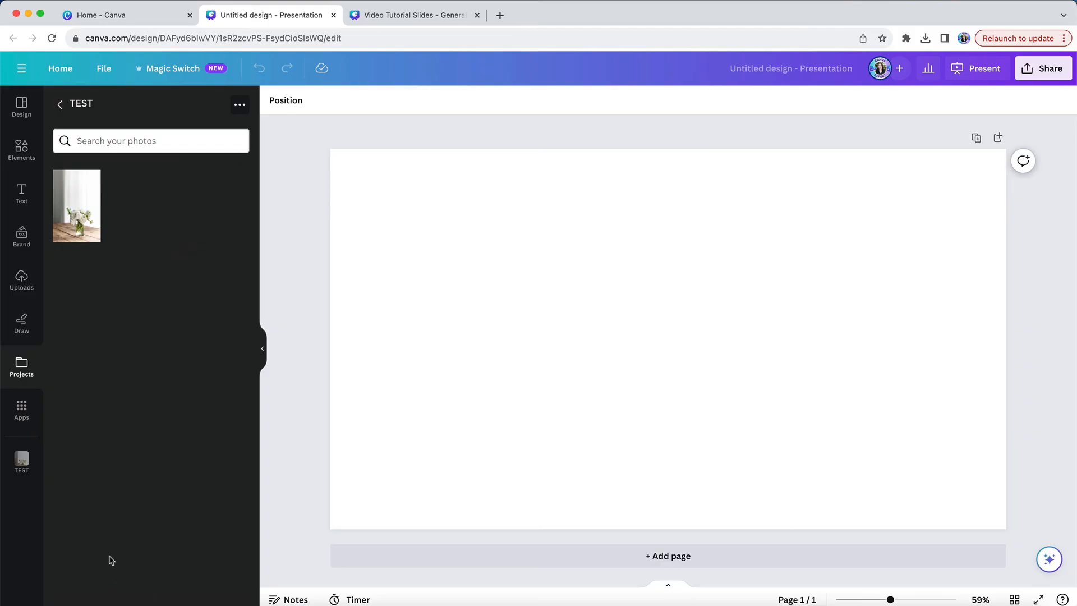
Add the flower-vase photo from Projects > TEST onto the blank presentation page
click(77, 206)
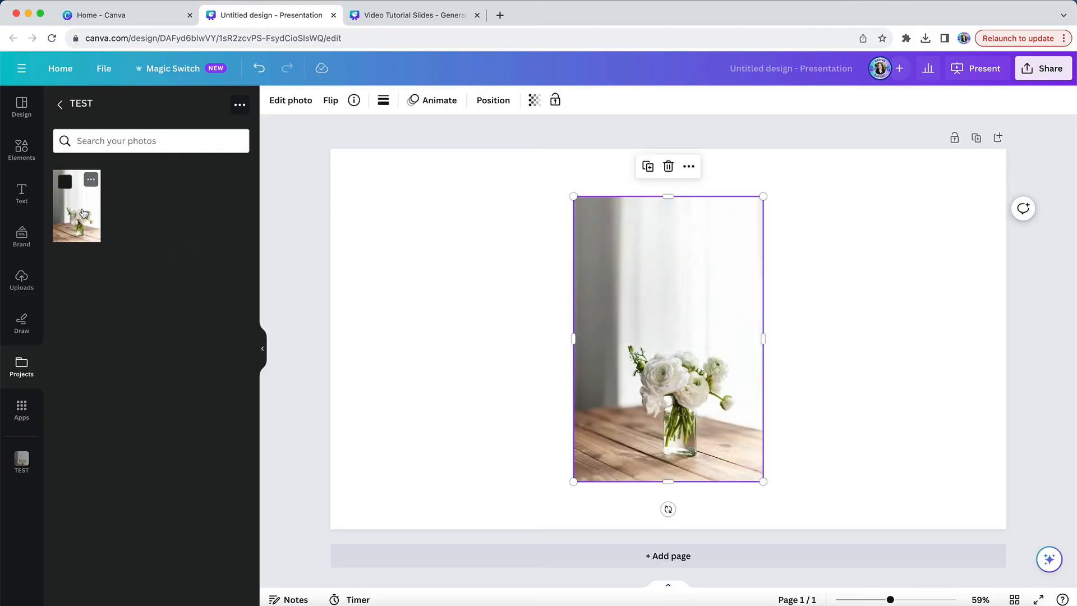